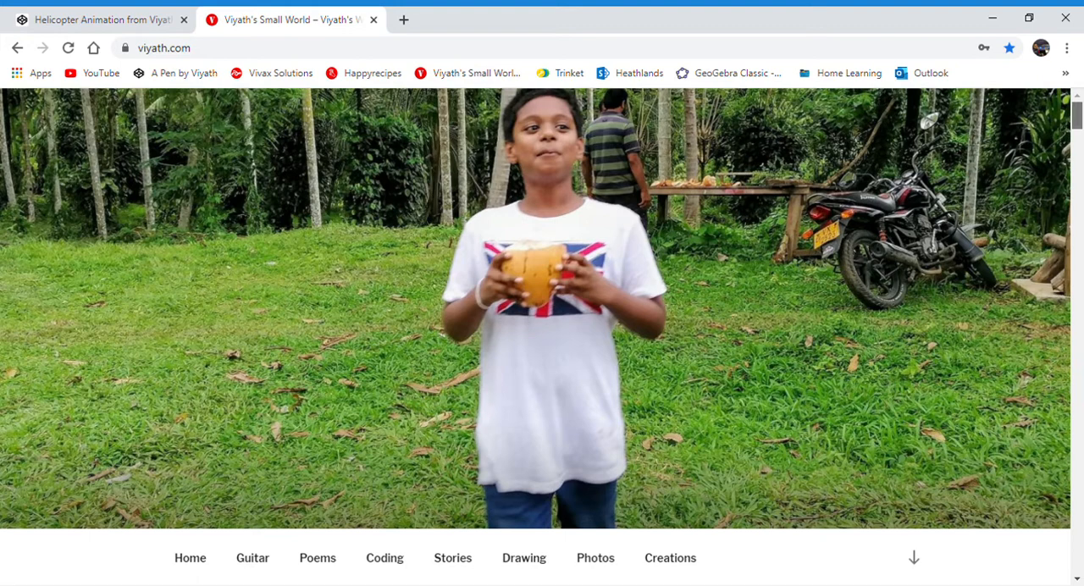
Step: Scroll the viyath.com home page and follow the Drawing link in the navigation
scroll(down, 3)
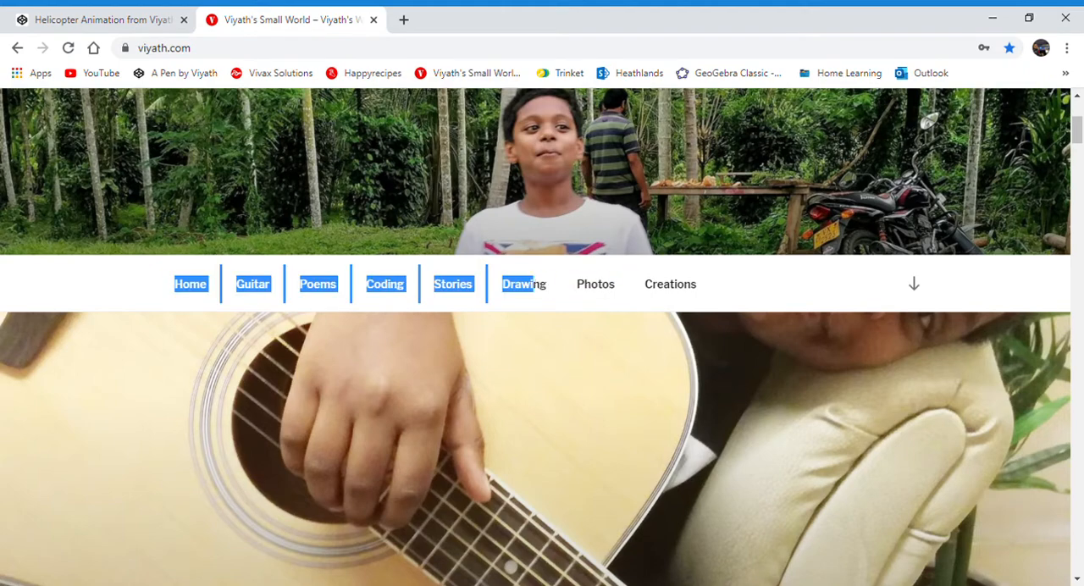
click(523, 283)
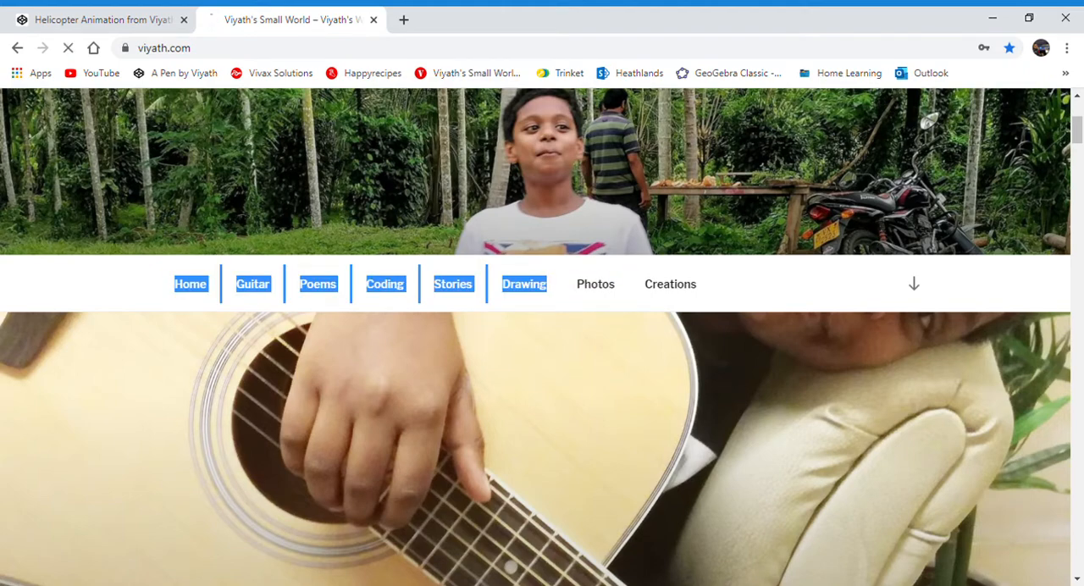
click(524, 284)
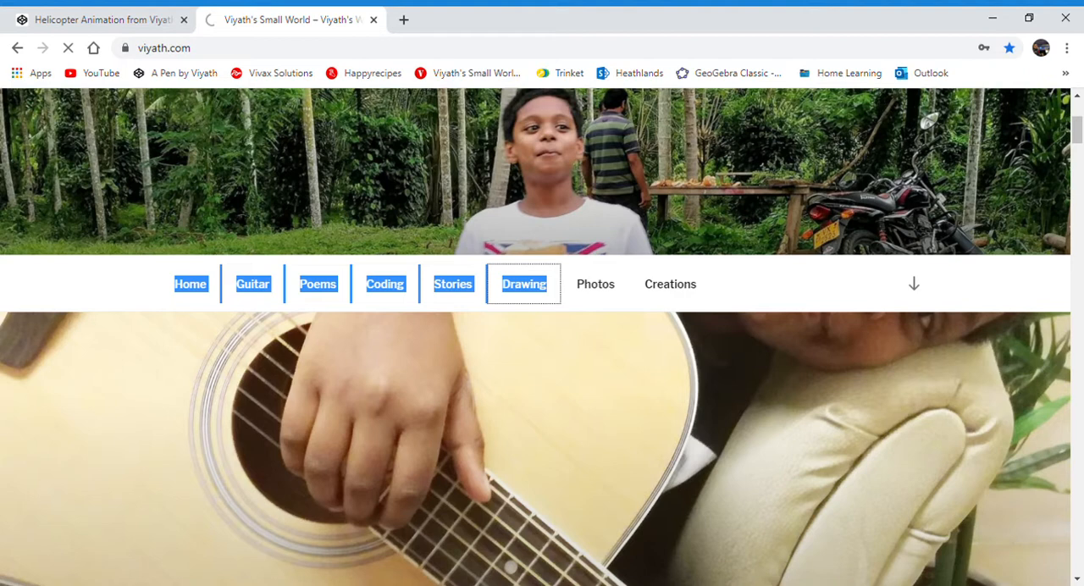
click(523, 283)
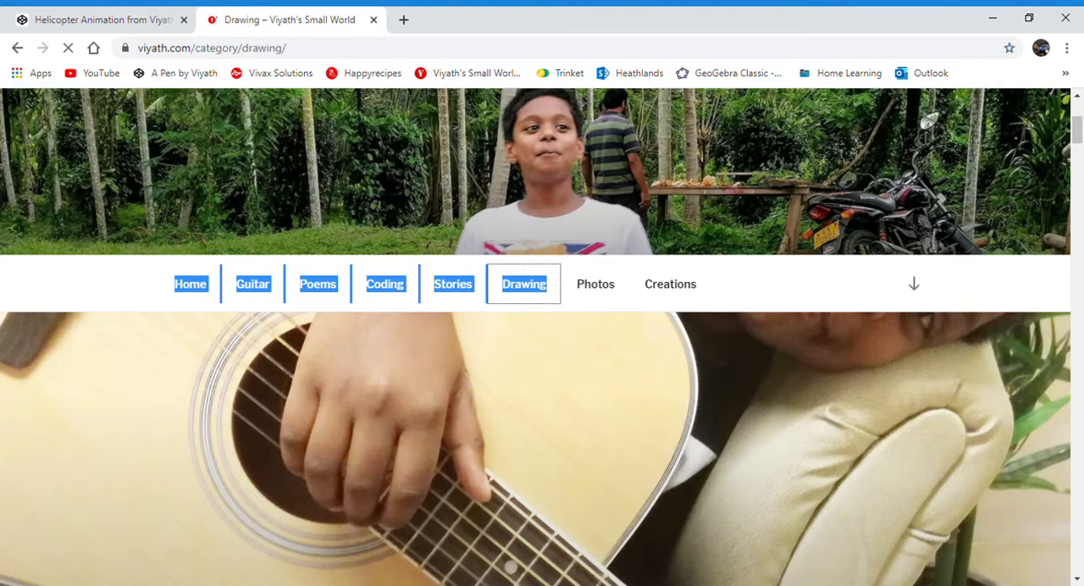
scroll(down, 3)
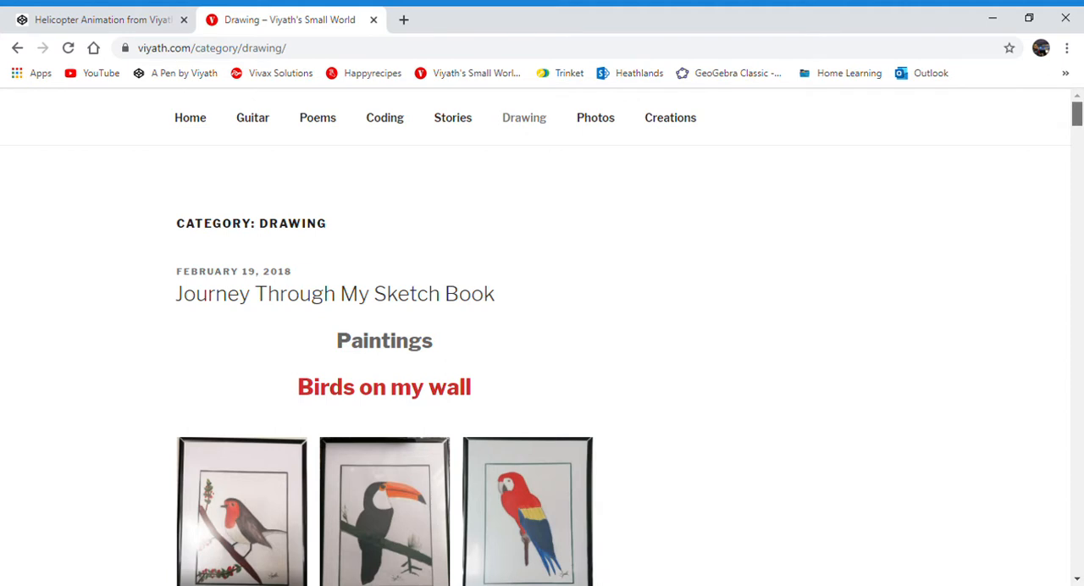
scroll(down, 3)
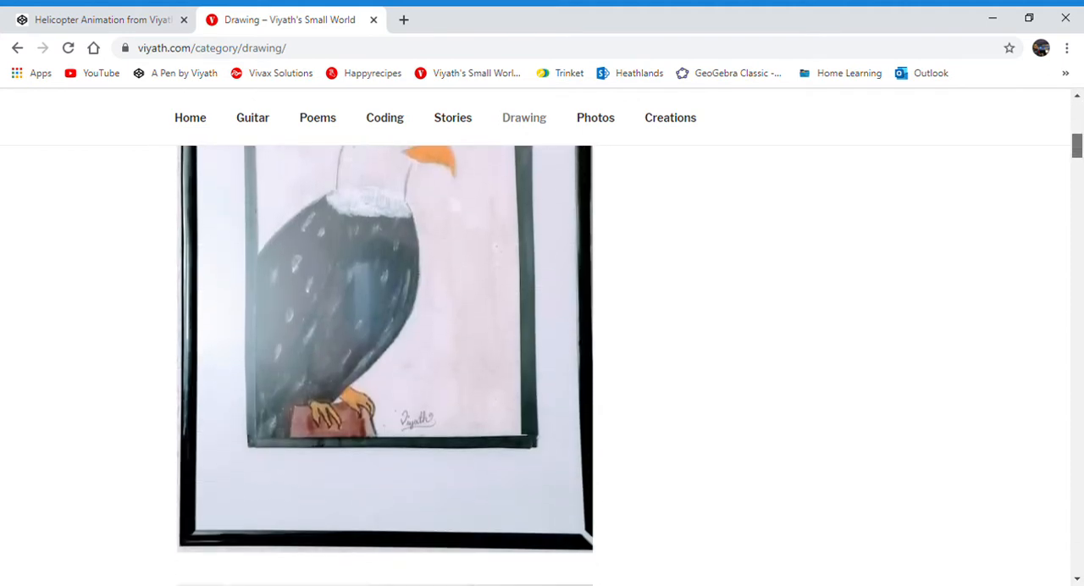
scroll(down, 3)
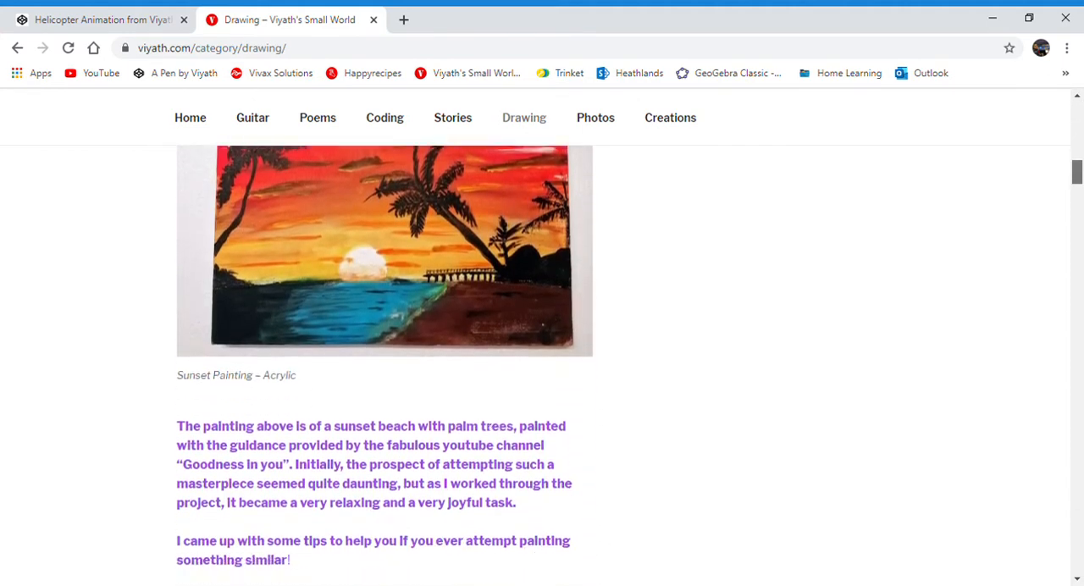
scroll(down, 3)
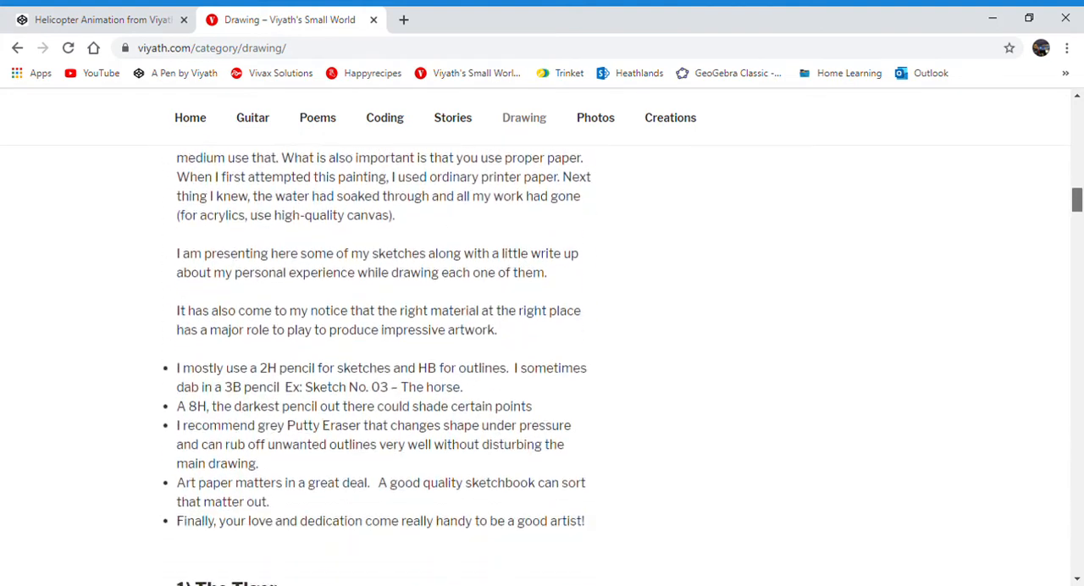
scroll(down, 3)
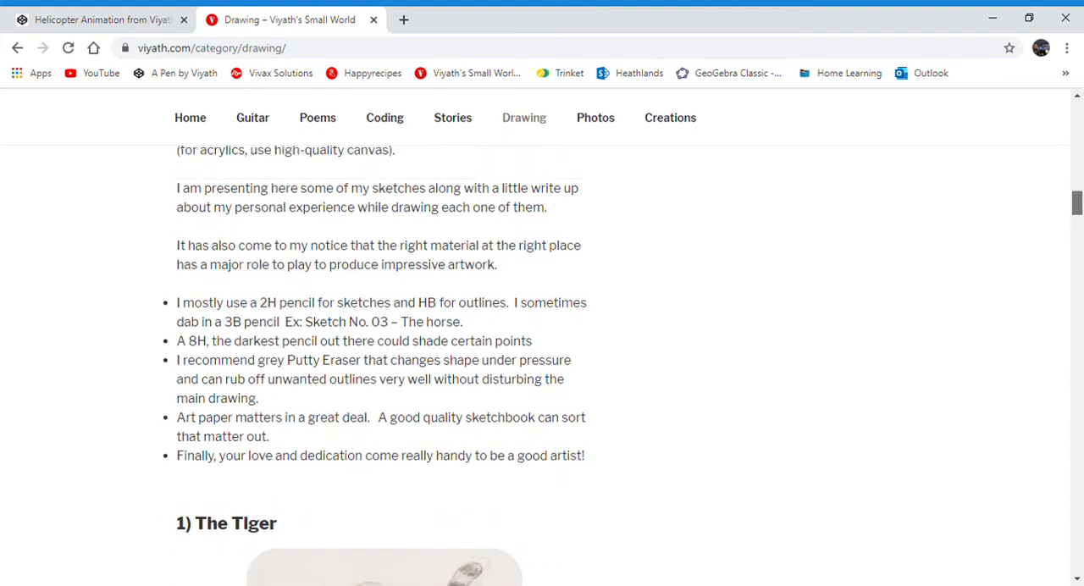
scroll(down, 3)
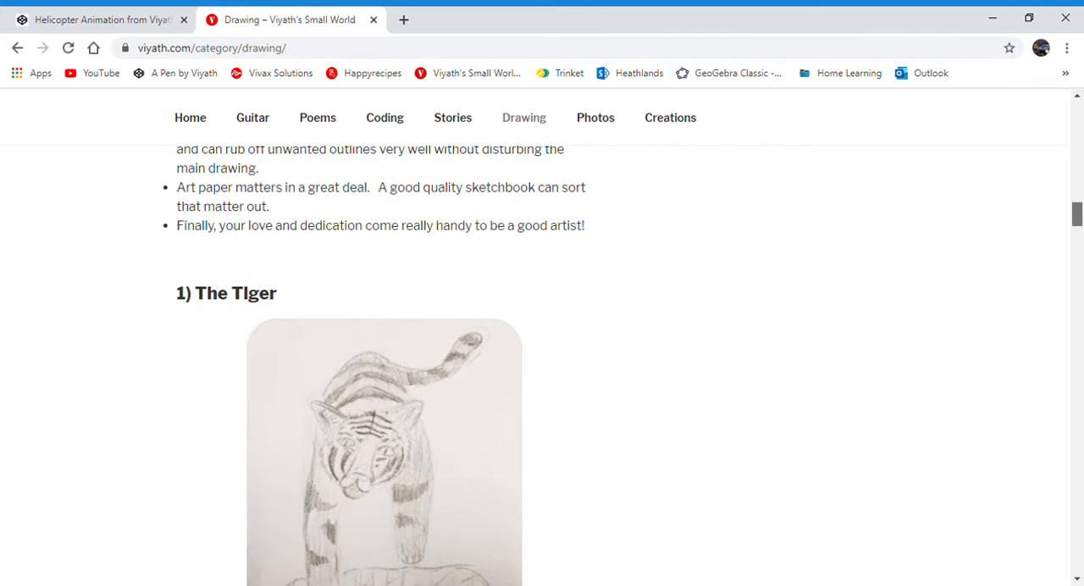
scroll(down, 3)
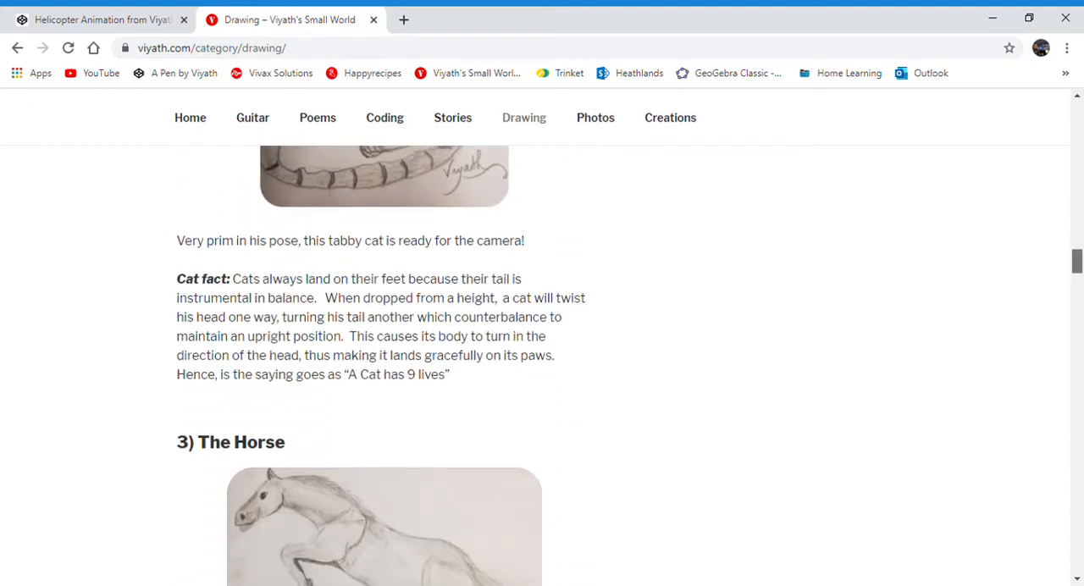
scroll(down, 3)
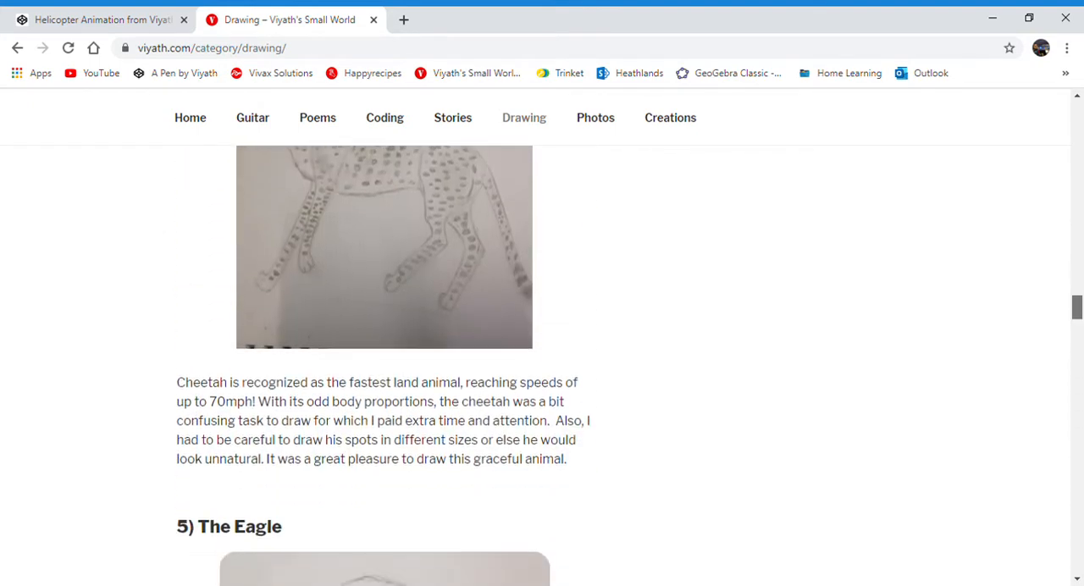
scroll(down, 3)
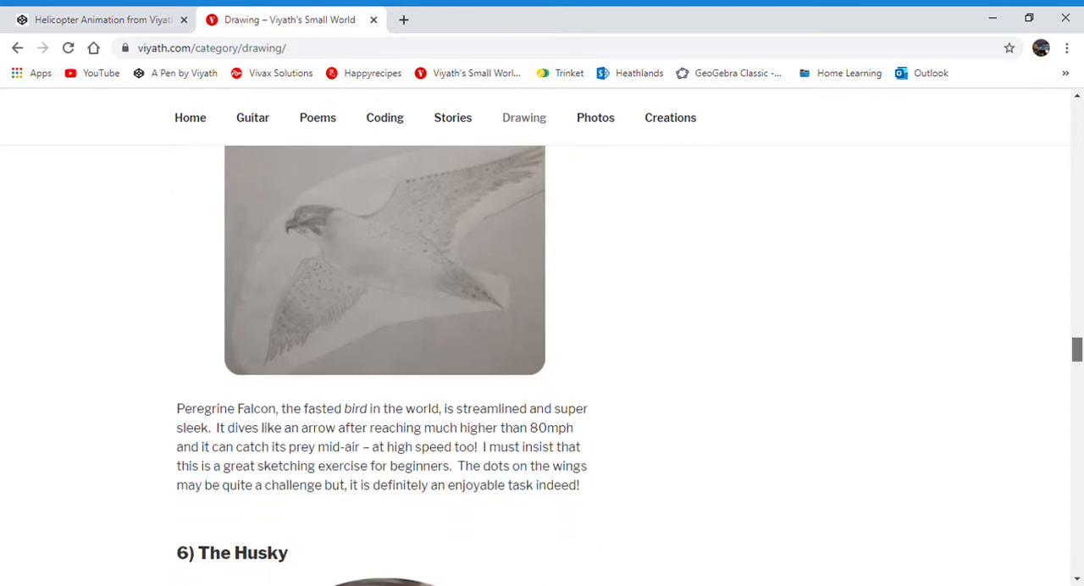
scroll(down, 3)
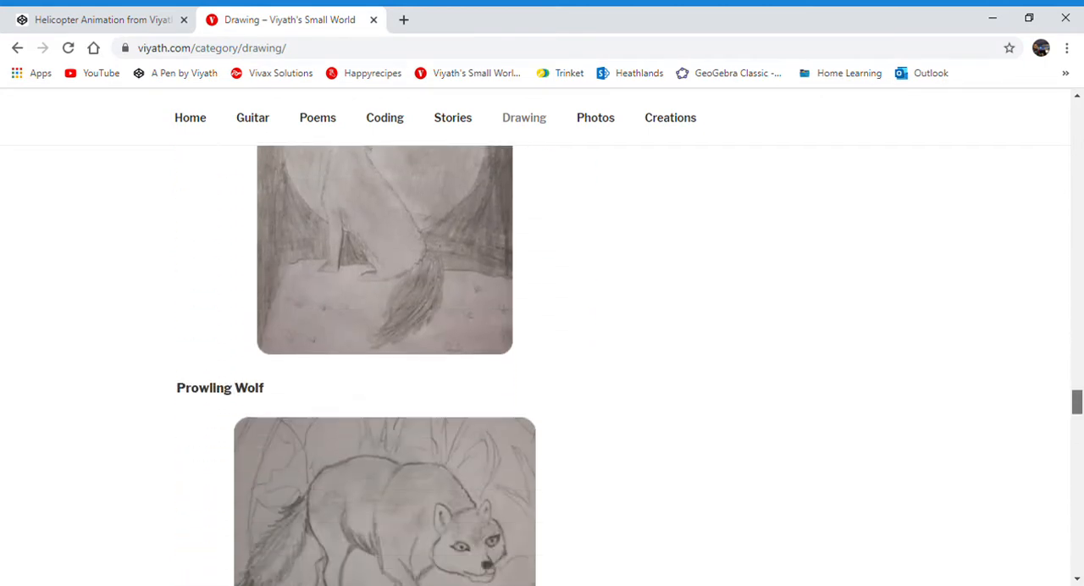
scroll(down, 3)
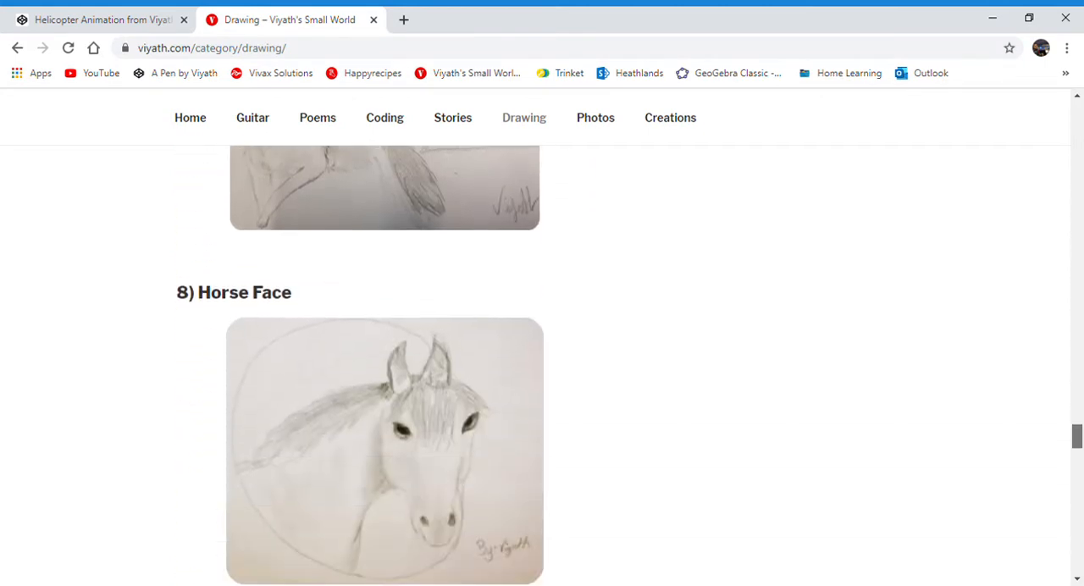
scroll(down, 3)
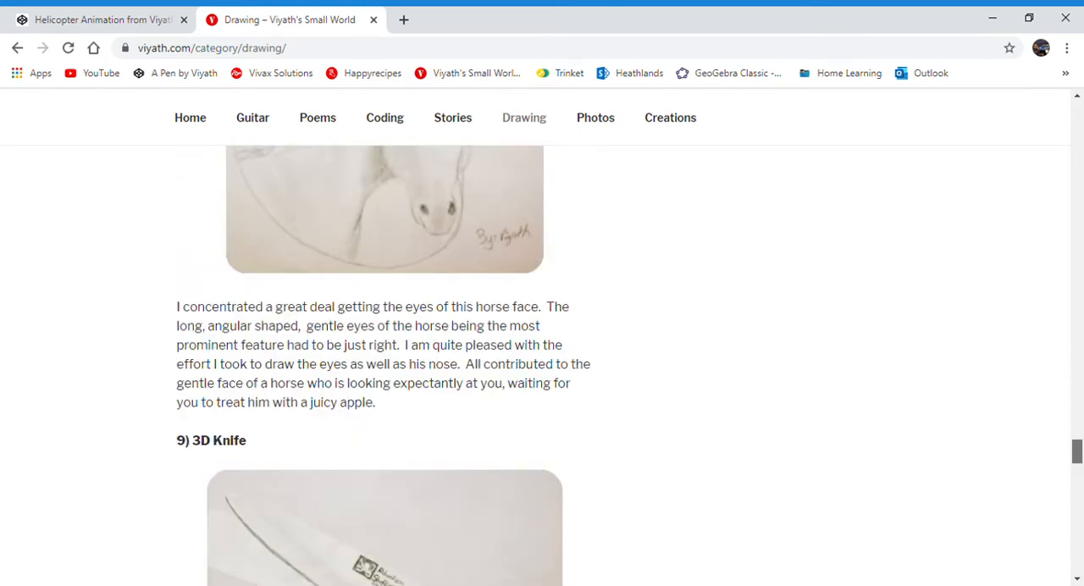
scroll(down, 3)
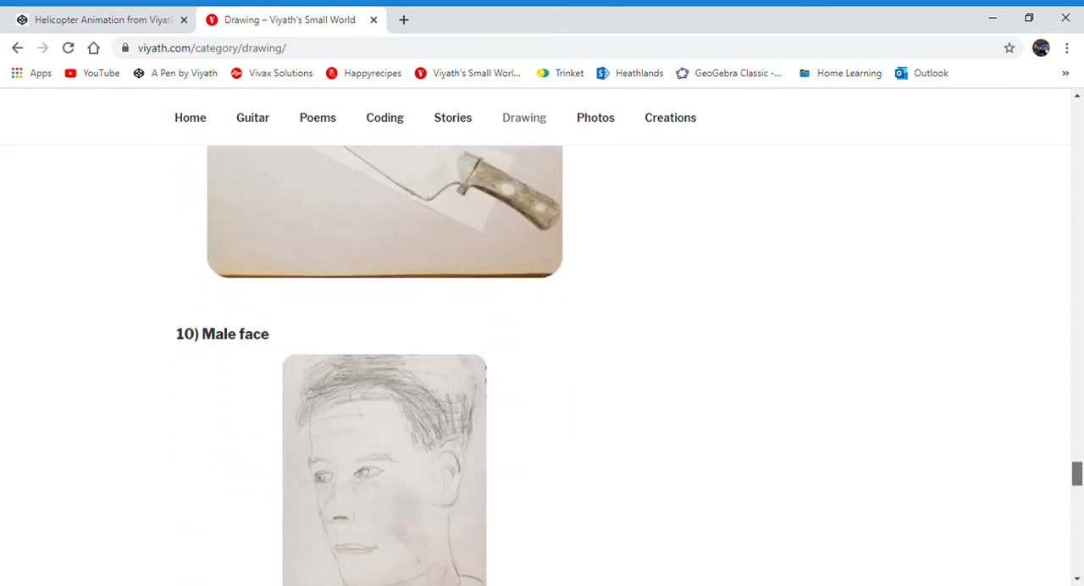
scroll(down, 3)
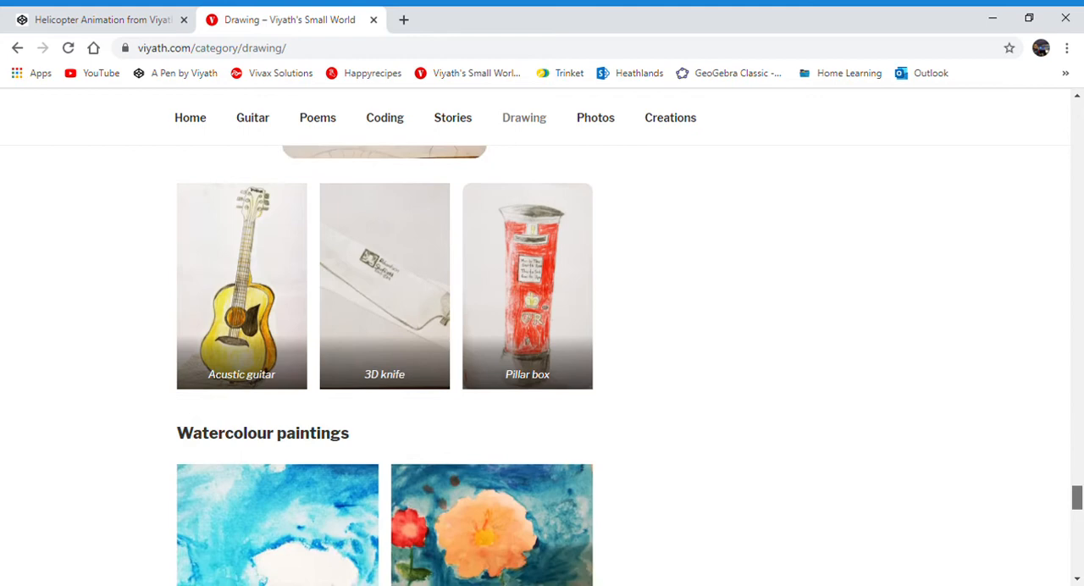
scroll(down, 3)
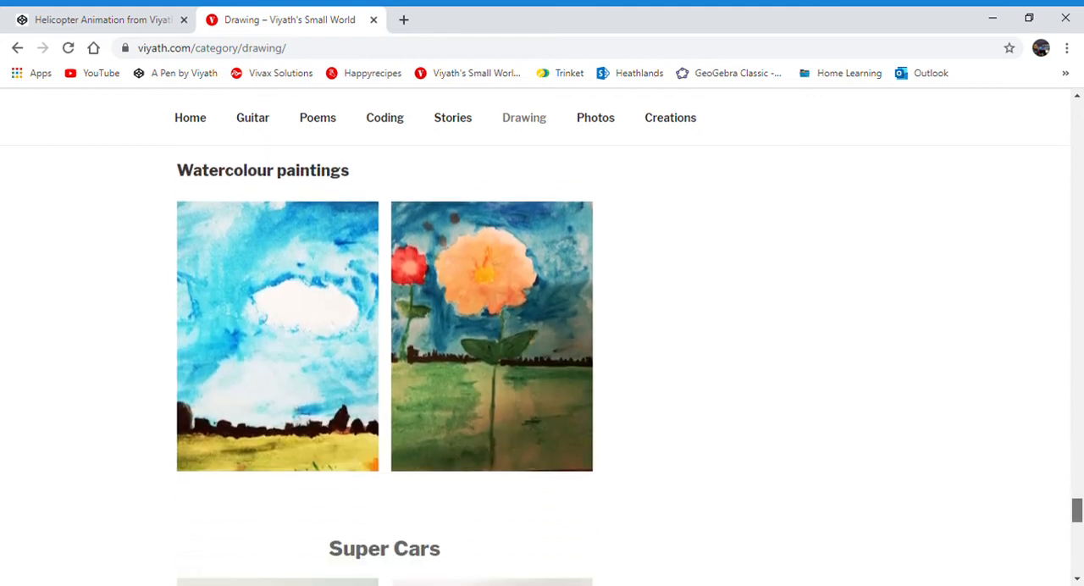
scroll(down, 3)
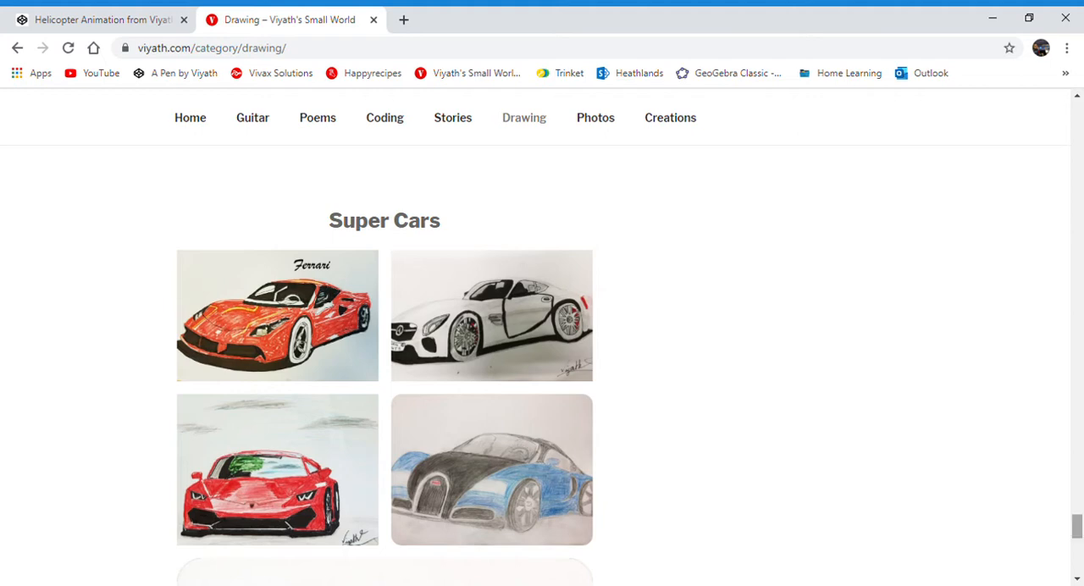
scroll(down, 3)
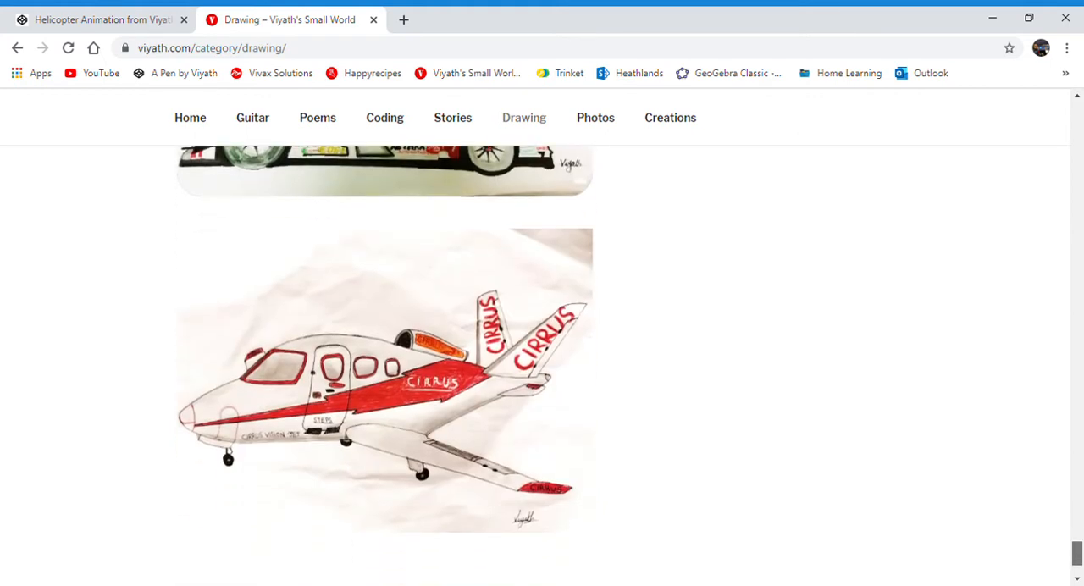
scroll(down, 3)
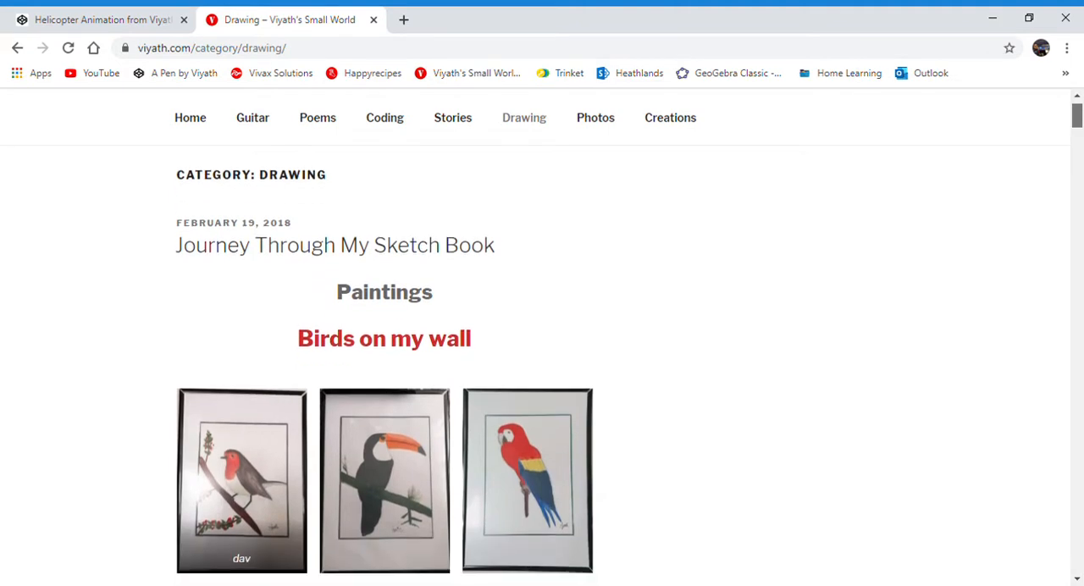
scroll(down, 3)
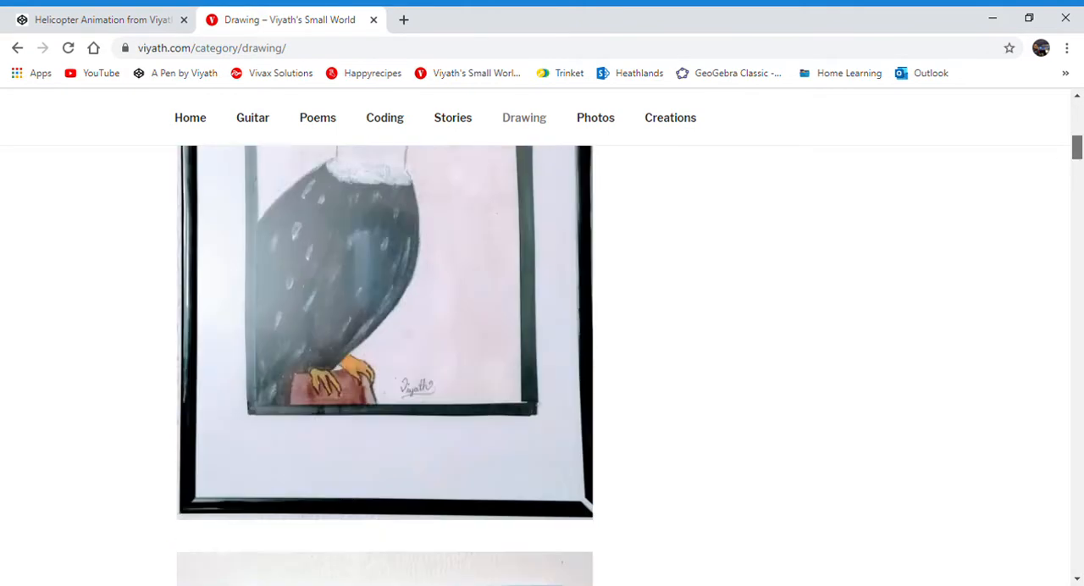
scroll(up, 3)
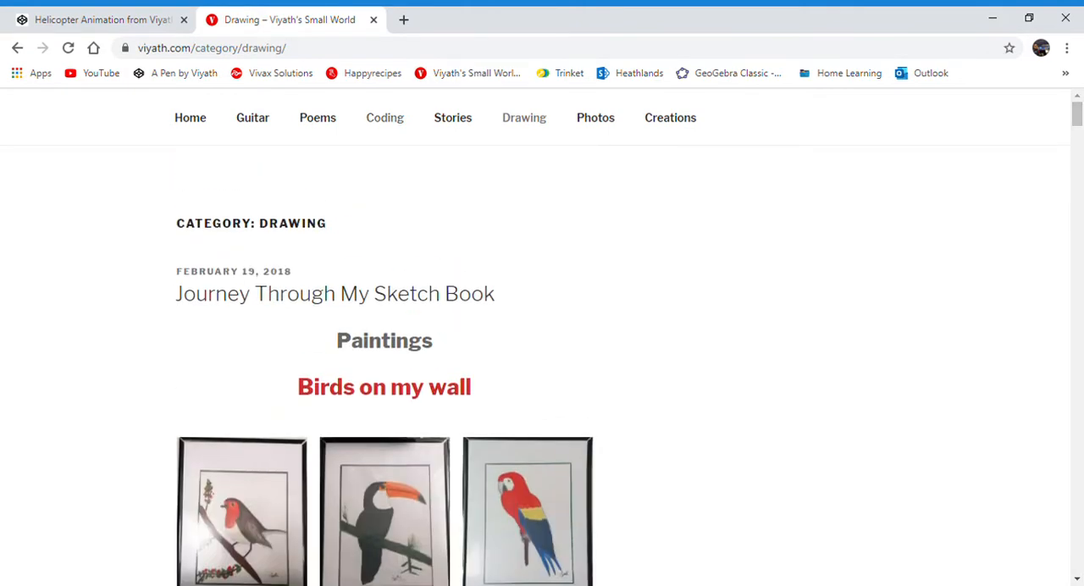
Step: Open the Coding posts and scroll through the helicopter animation post and its embedded pen
click(68, 47)
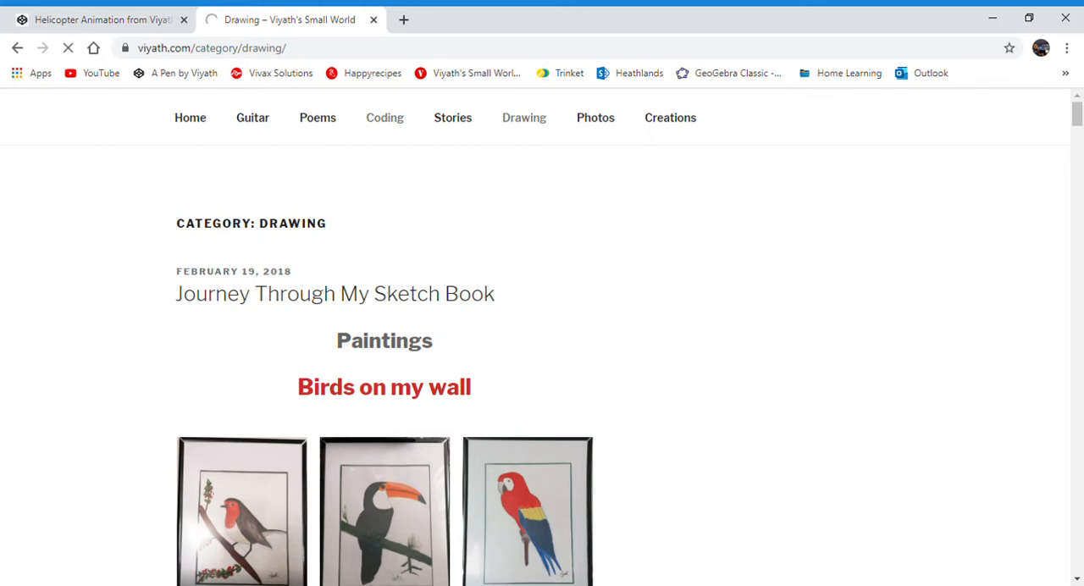
click(384, 118)
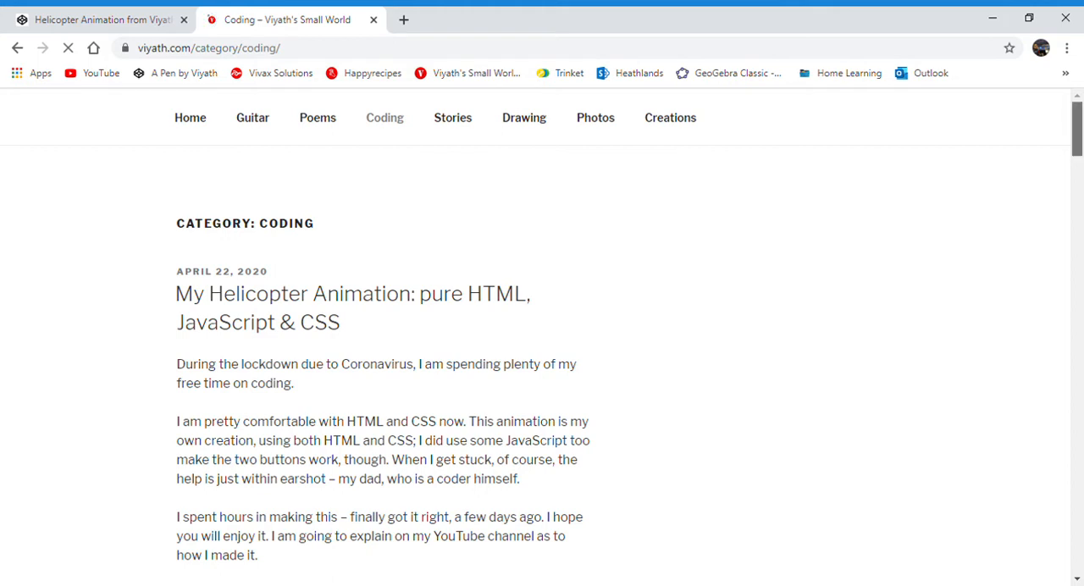
scroll(down, 3)
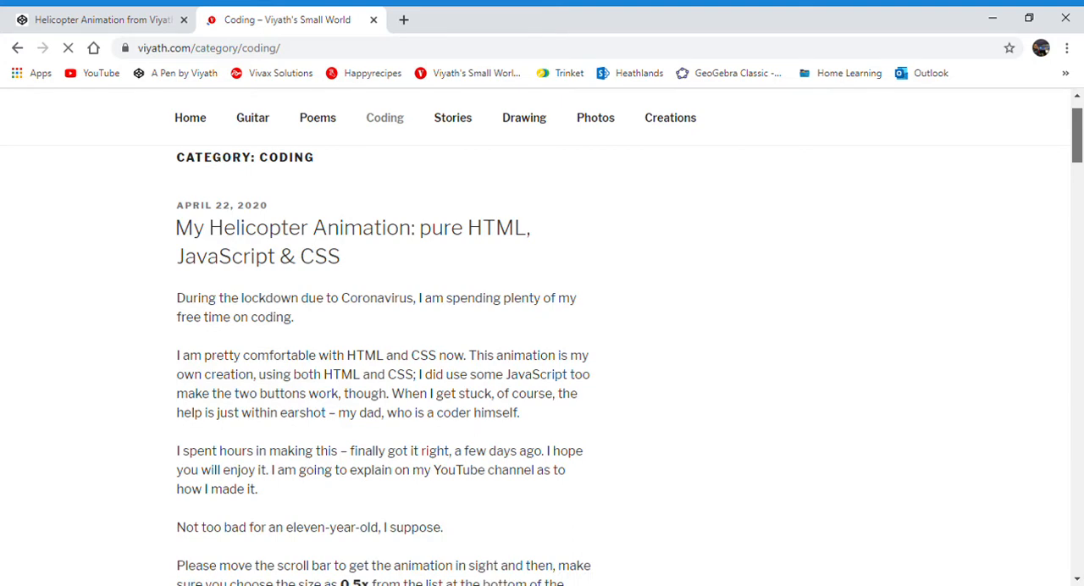
scroll(down, 3)
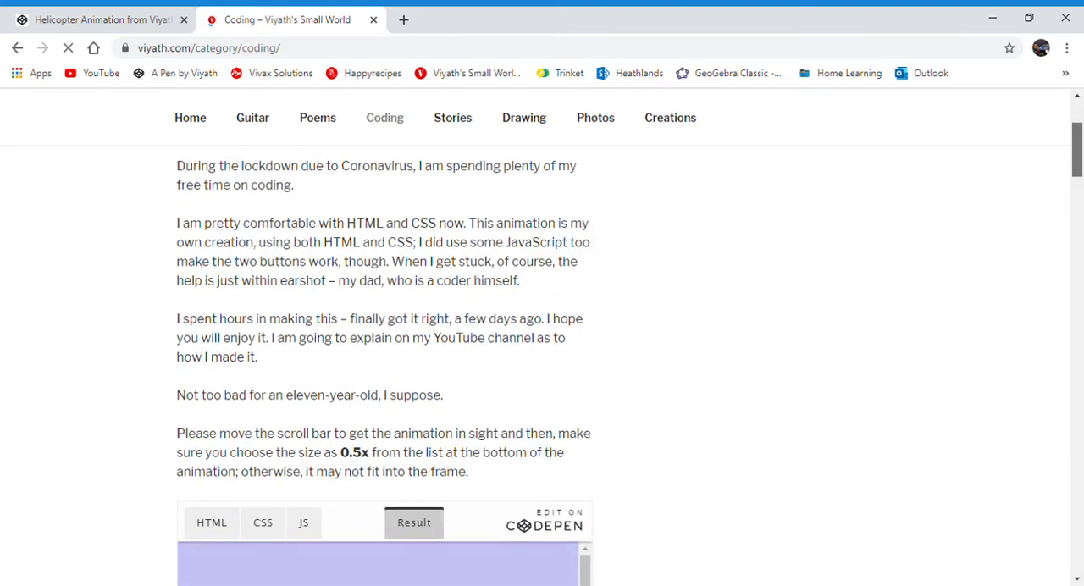
scroll(down, 3)
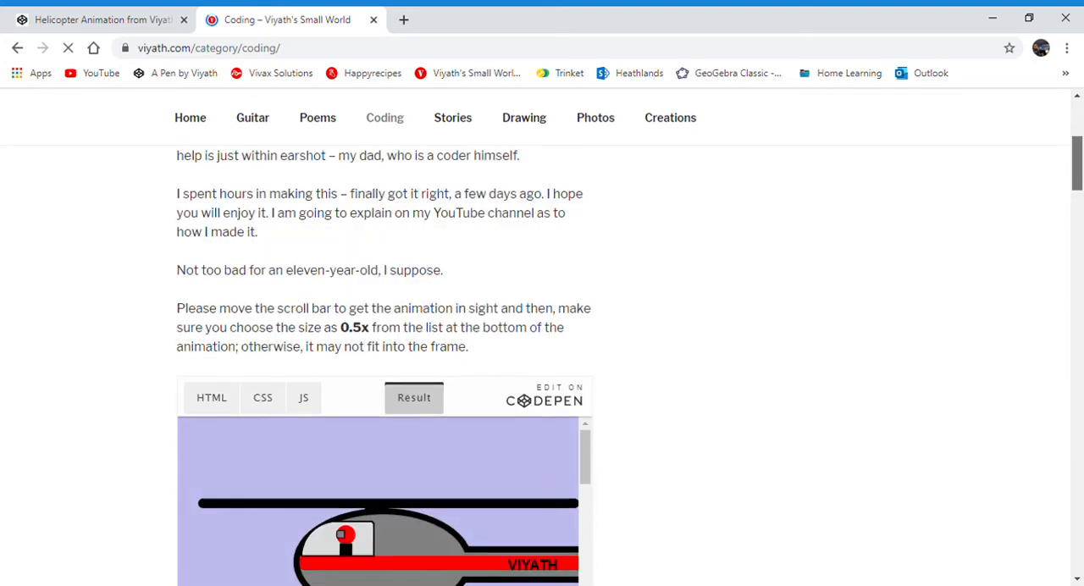
scroll(down, 3)
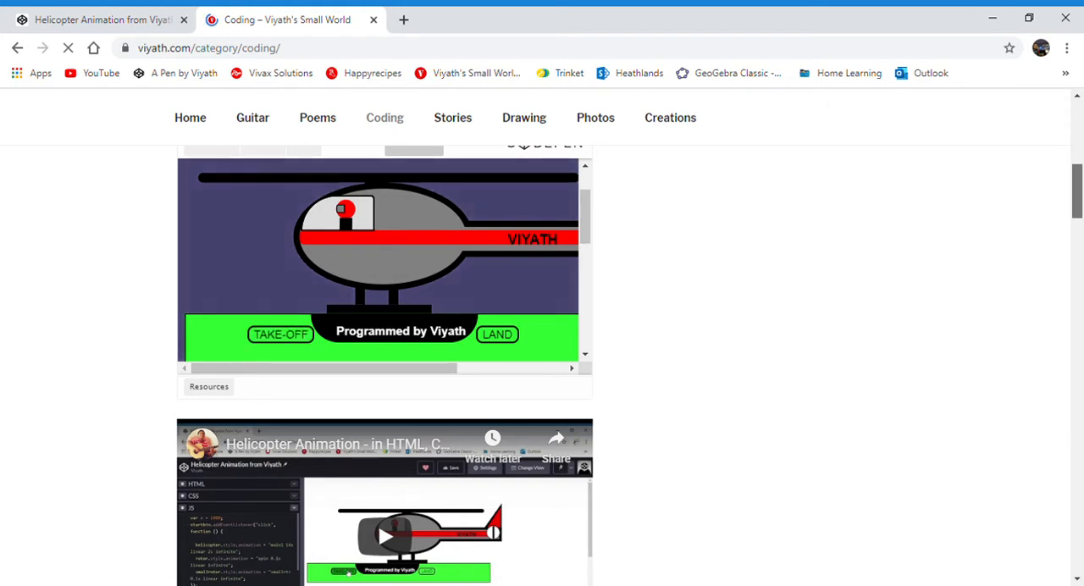
scroll(down, 3)
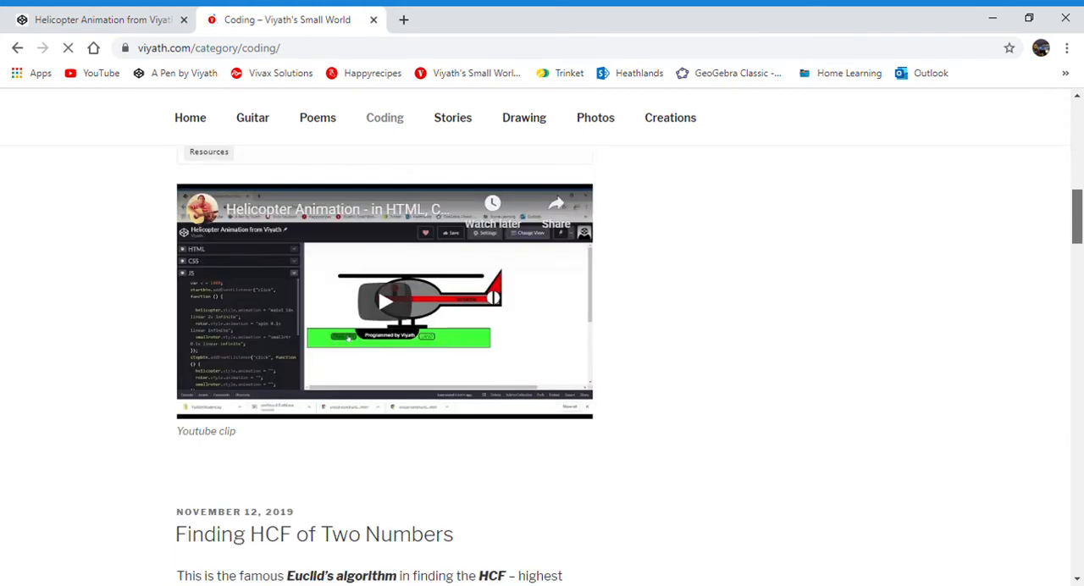
scroll(down, 3)
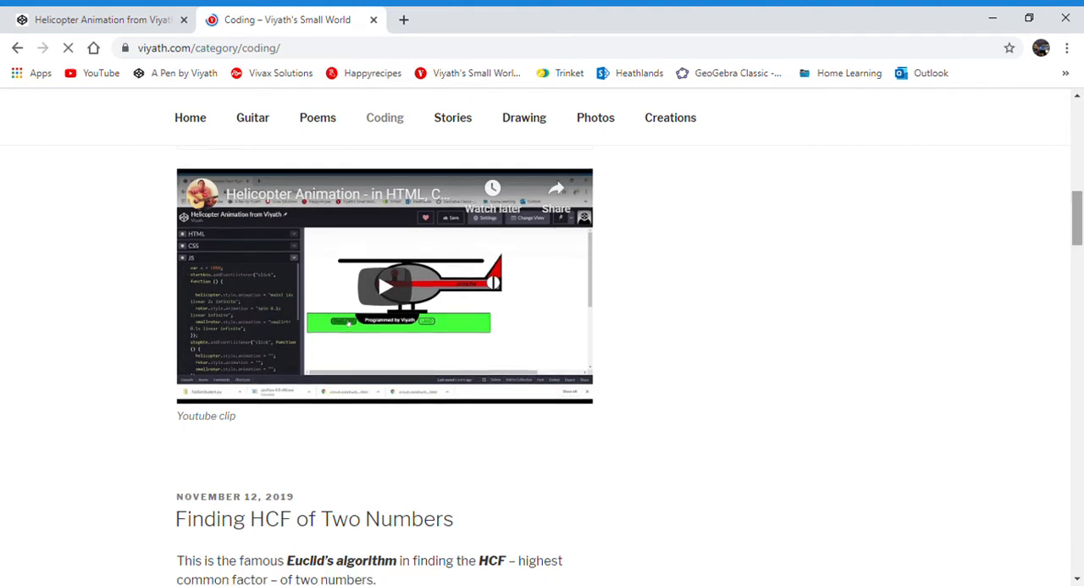
scroll(down, 3)
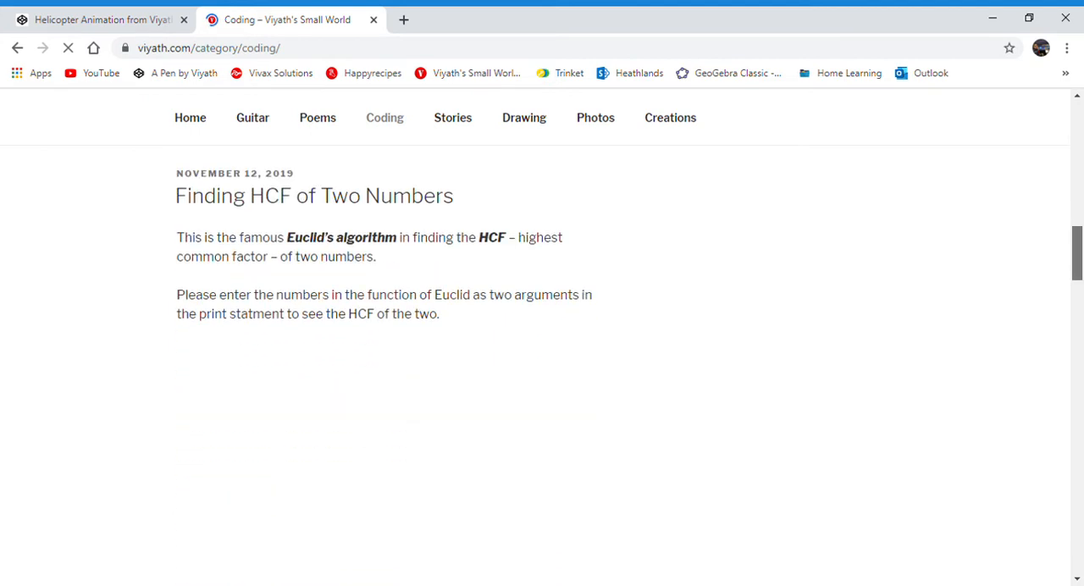
scroll(down, 3)
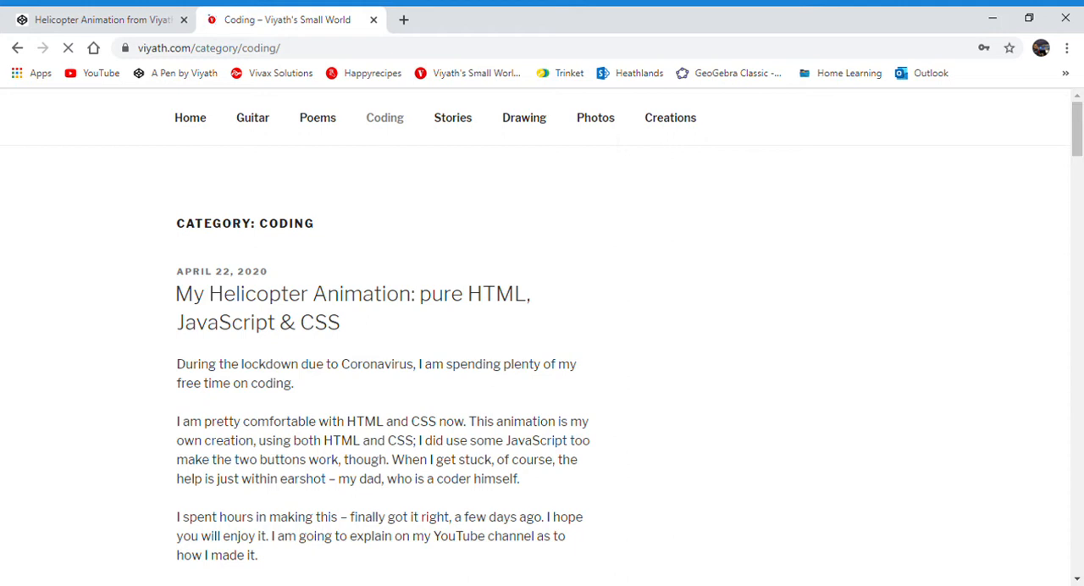
Step: Close the 'Coding – Viyath's Small World' tab to reveal the 'Helicopter Animation from Viyath' pen
click(98, 18)
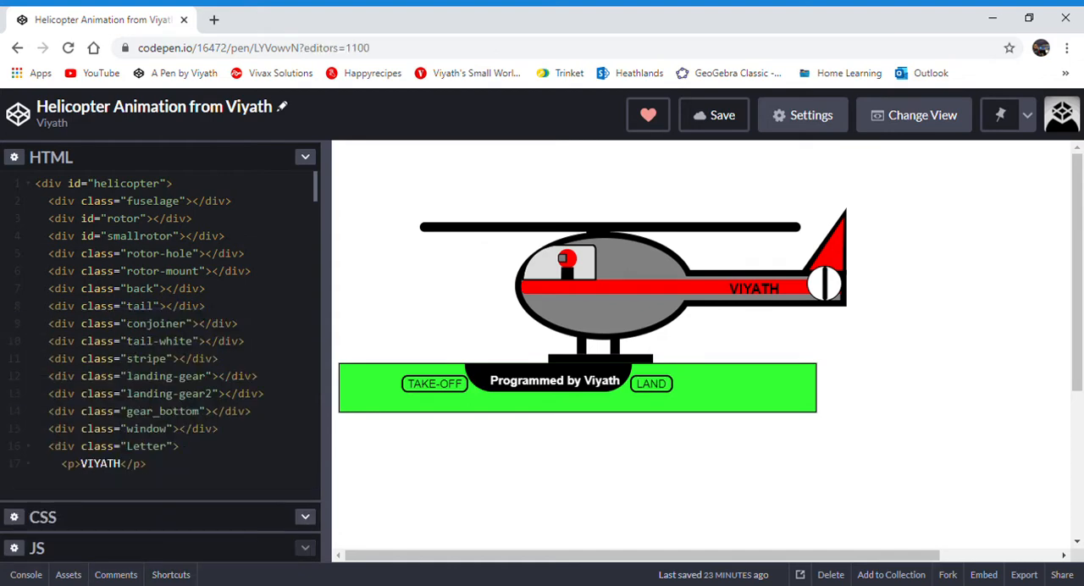
Step: Scroll the HTML down to the take-off and land buttons and show the CSS
scroll(down, 3)
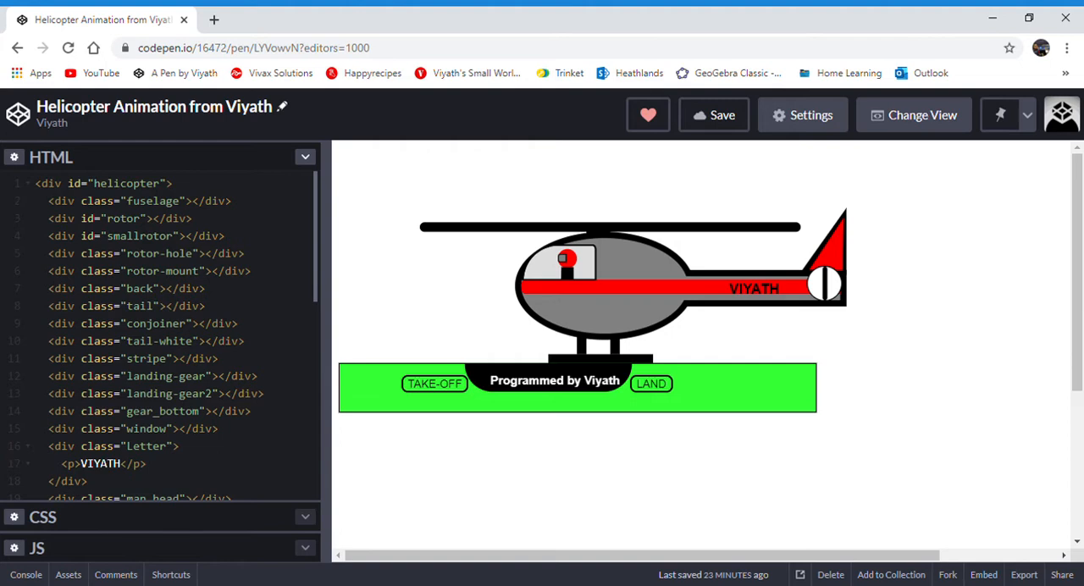
scroll(down, 3)
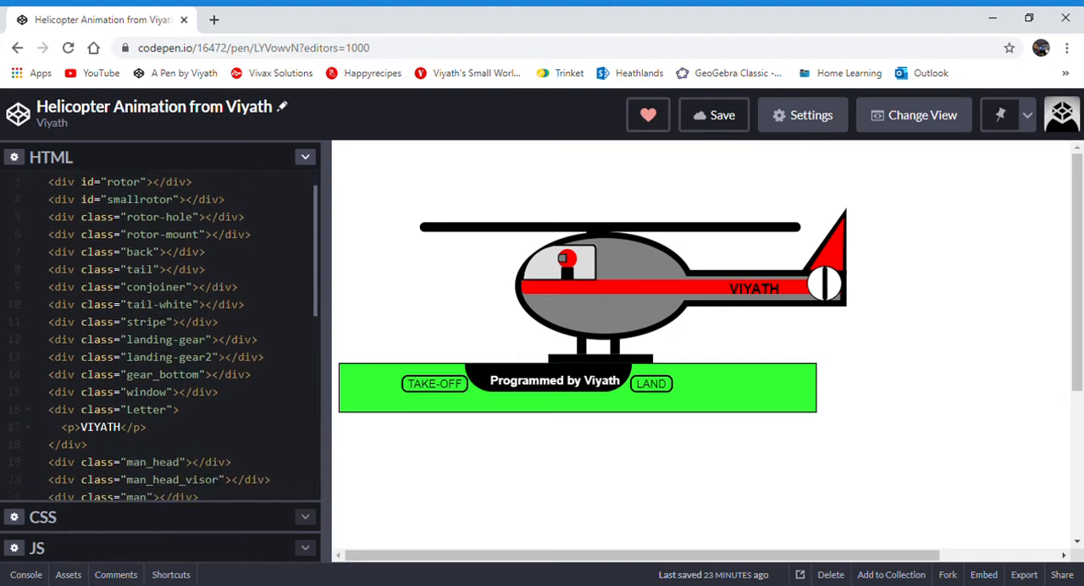
scroll(down, 3)
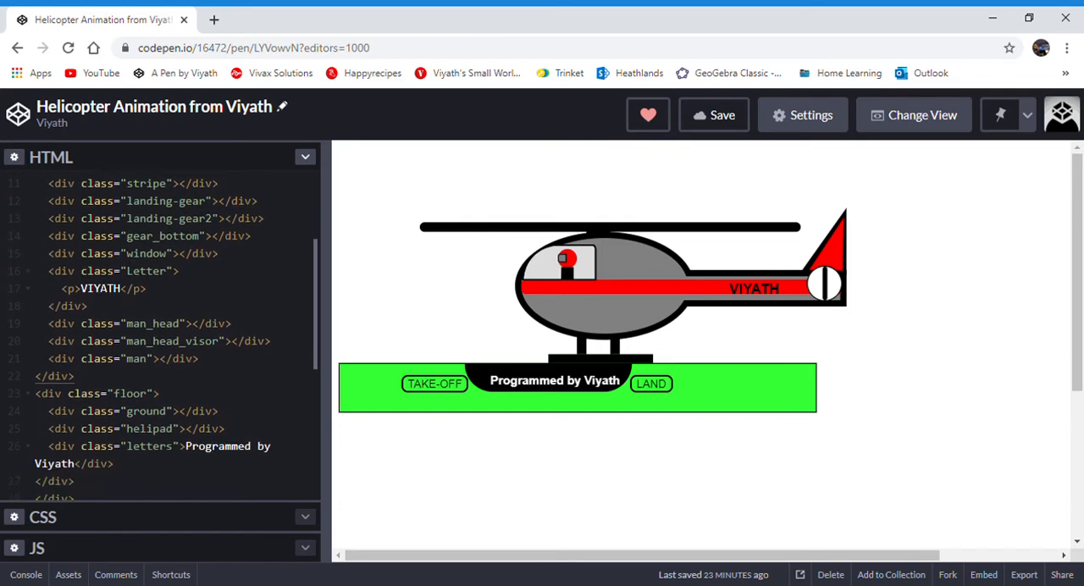
scroll(down, 3)
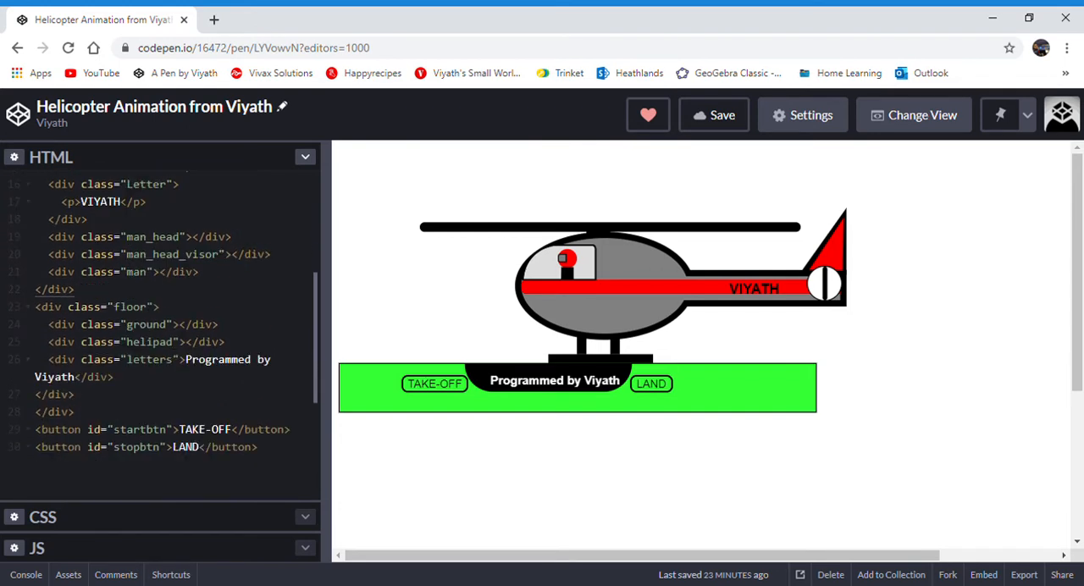
scroll(down, 3)
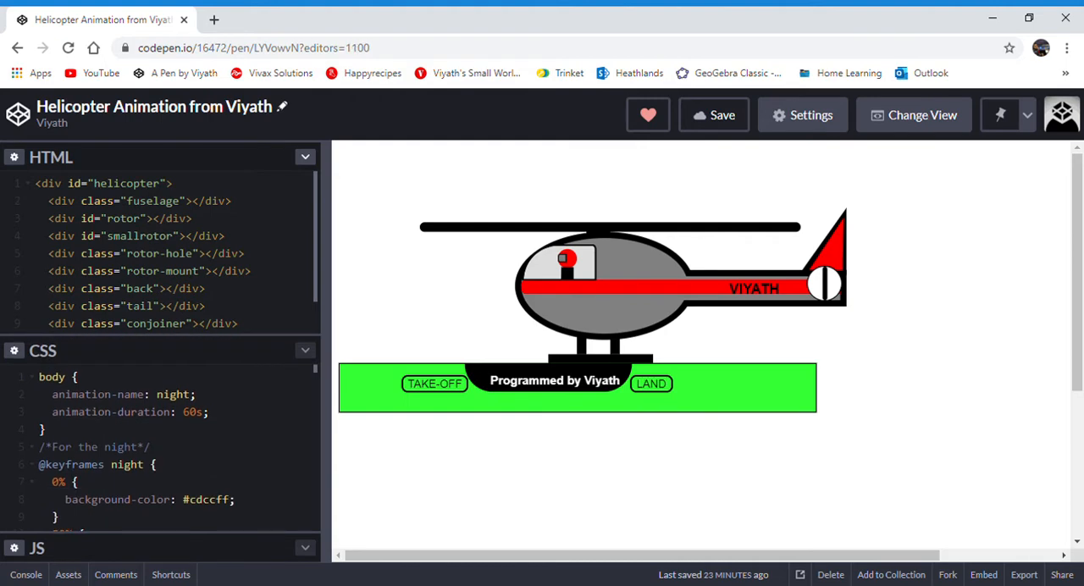
Step: Scroll through the #helicopter and .fuselage CSS rules, then collapse the CSS panel
scroll(down, 3)
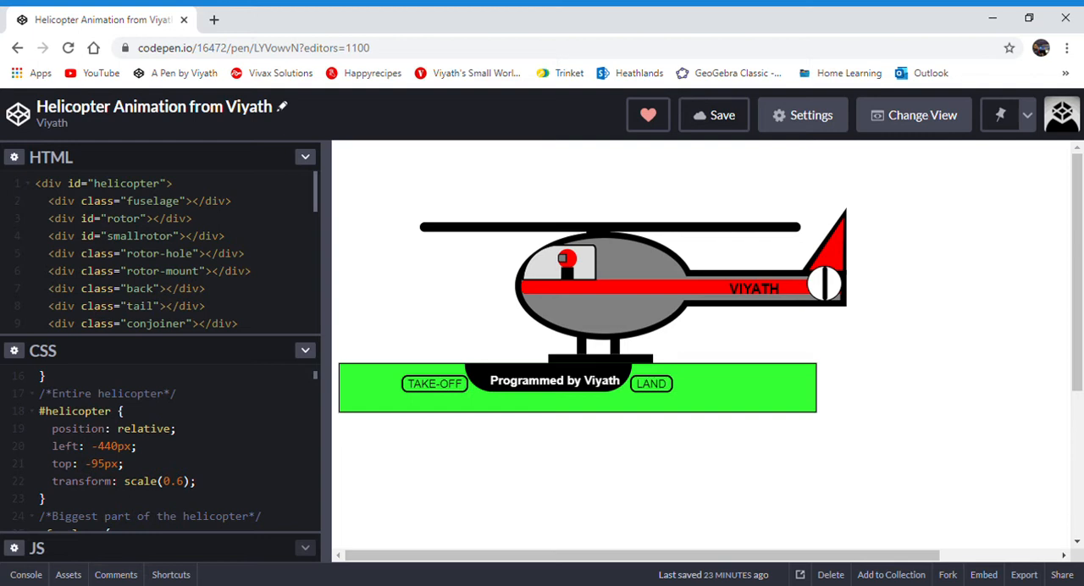
scroll(down, 3)
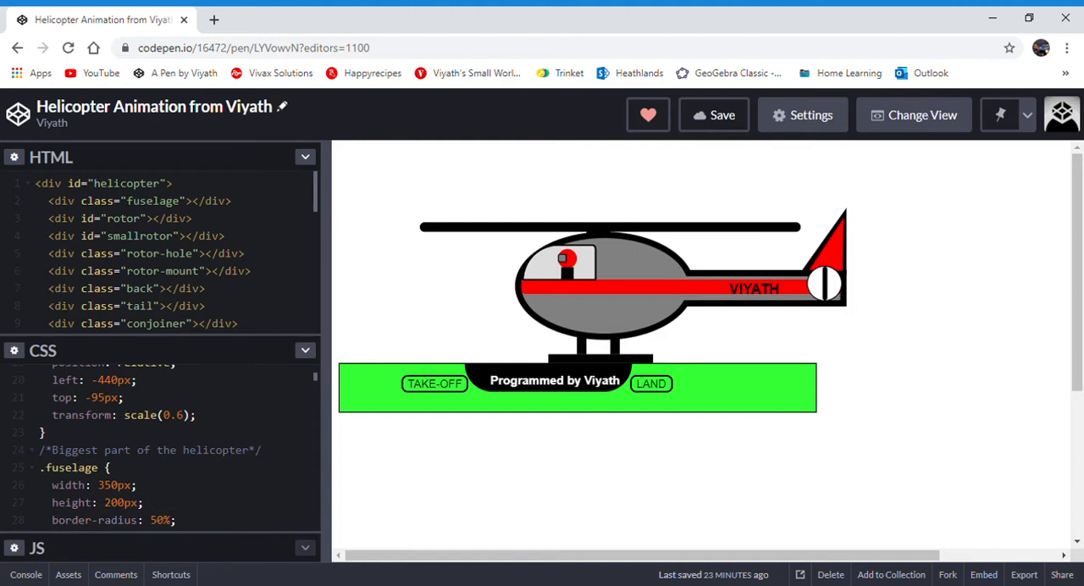
scroll(down, 3)
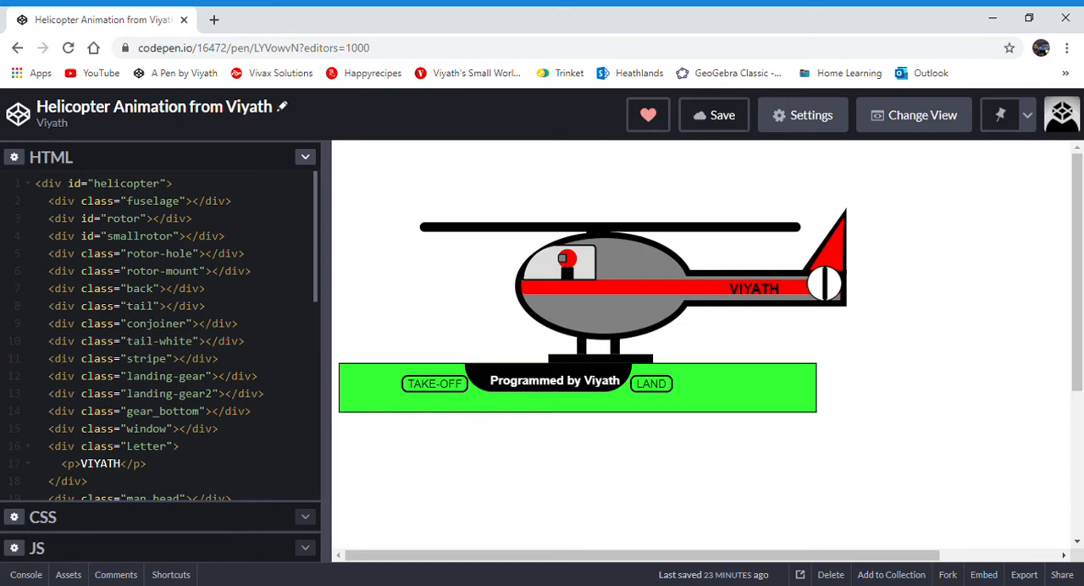
scroll(down, 3)
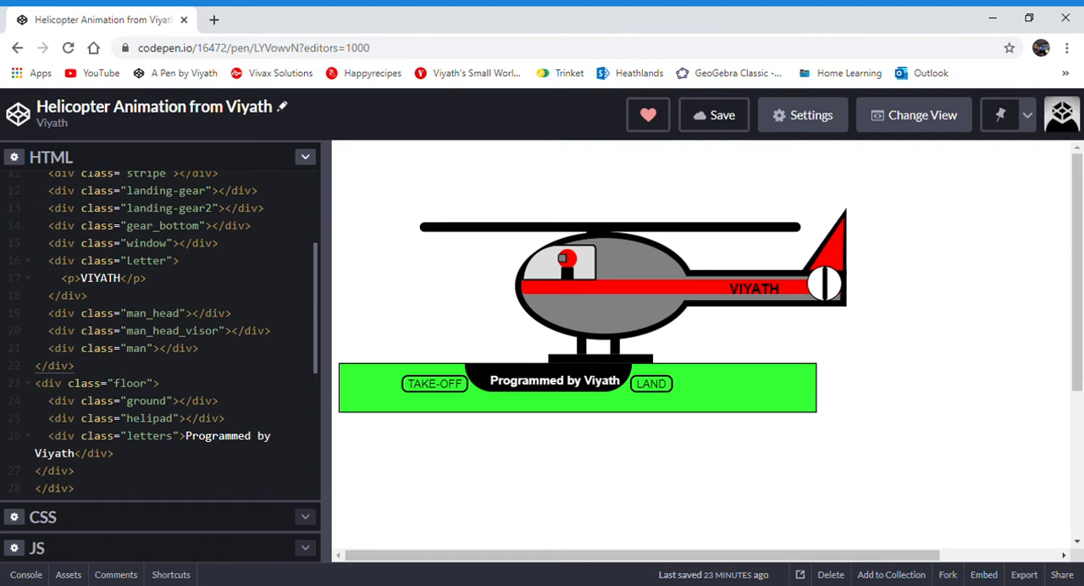
scroll(down, 3)
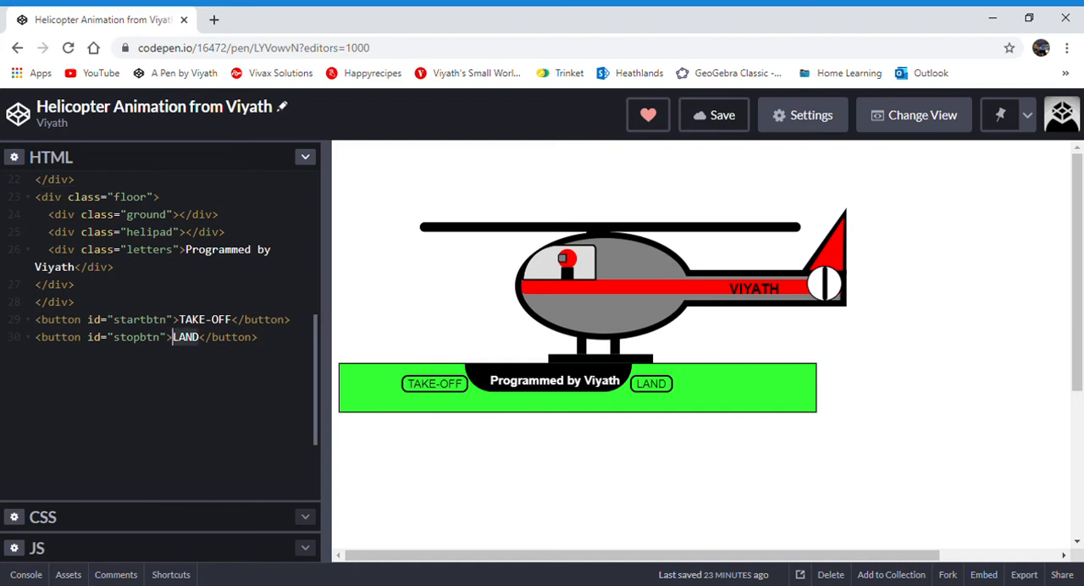
Step: Change the stopbtn label from LAND to 'Stop', then to 'Land'
text(Stop)
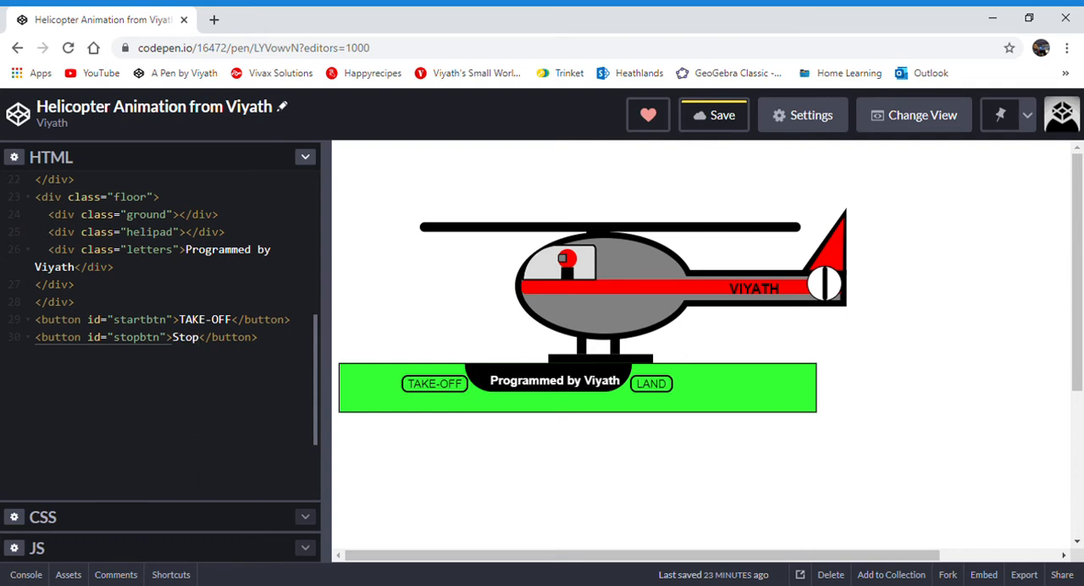
click(200, 337)
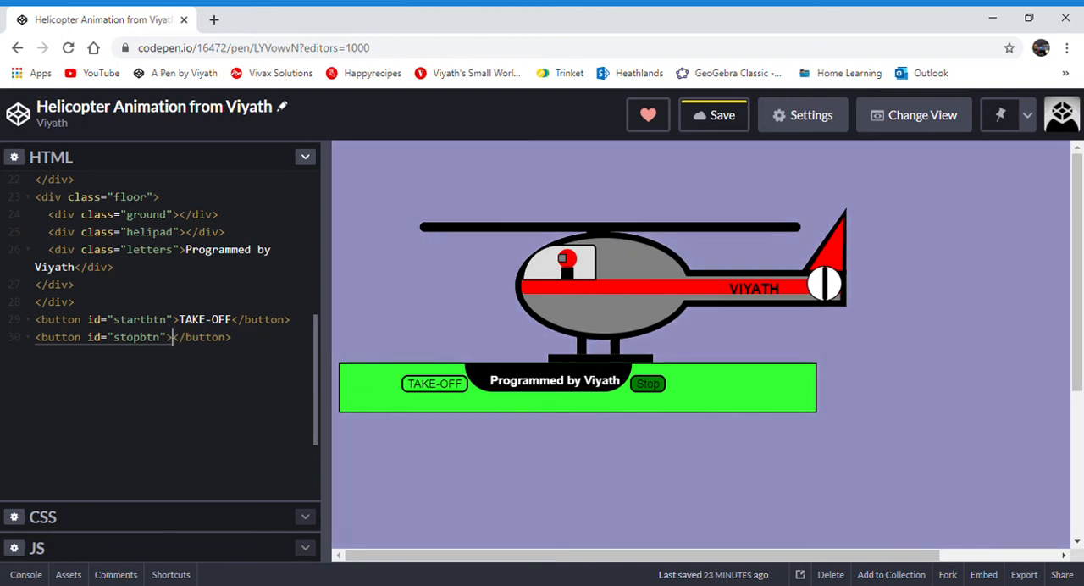
text(Land)
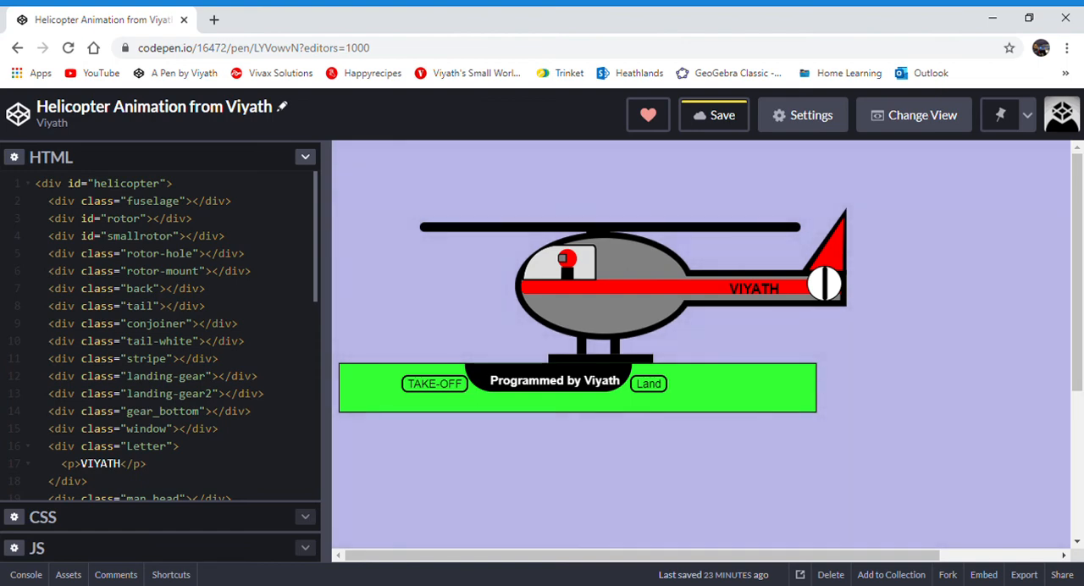
scroll(down, 3)
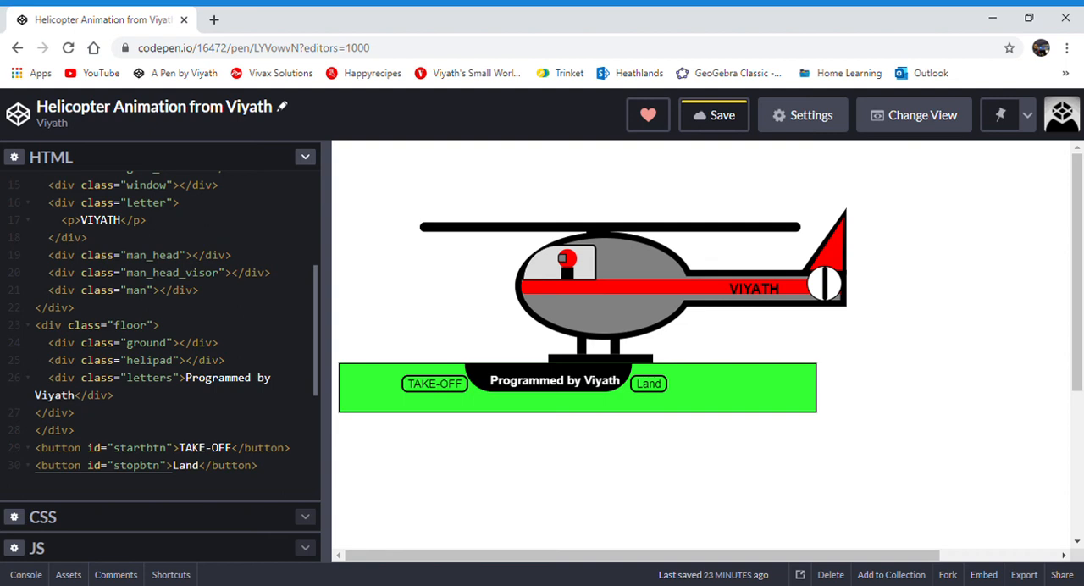
click(435, 383)
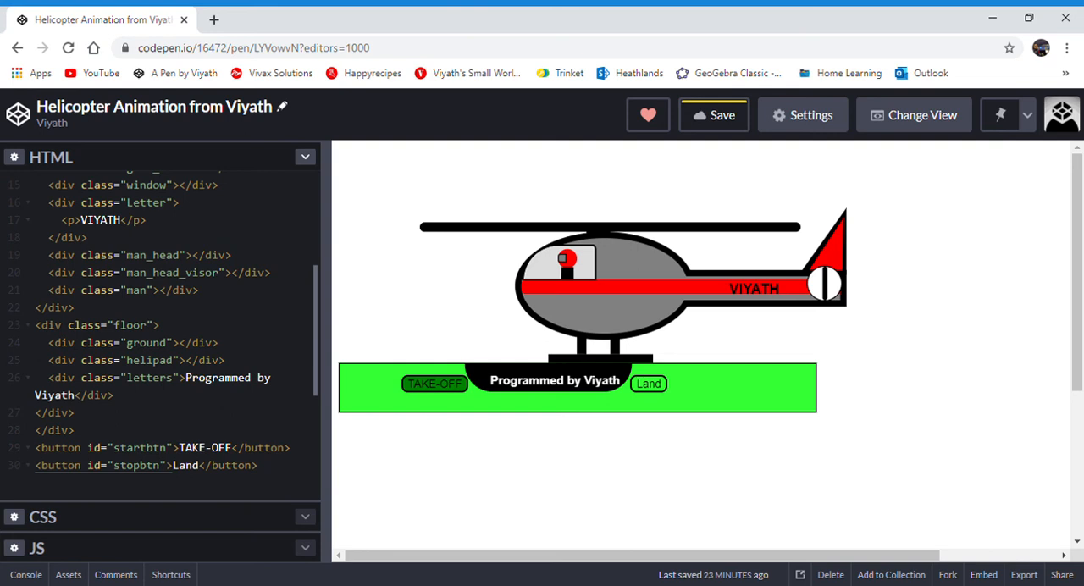
click(435, 383)
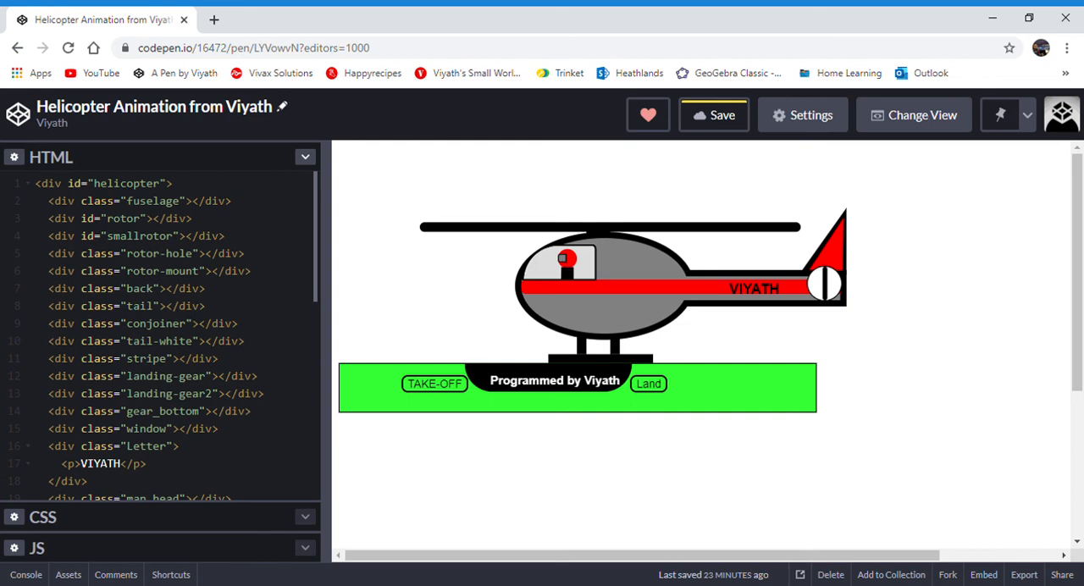
Step: Scroll the HTML down to the floor div and the startbtn and stopbtn buttons
scroll(down, 3)
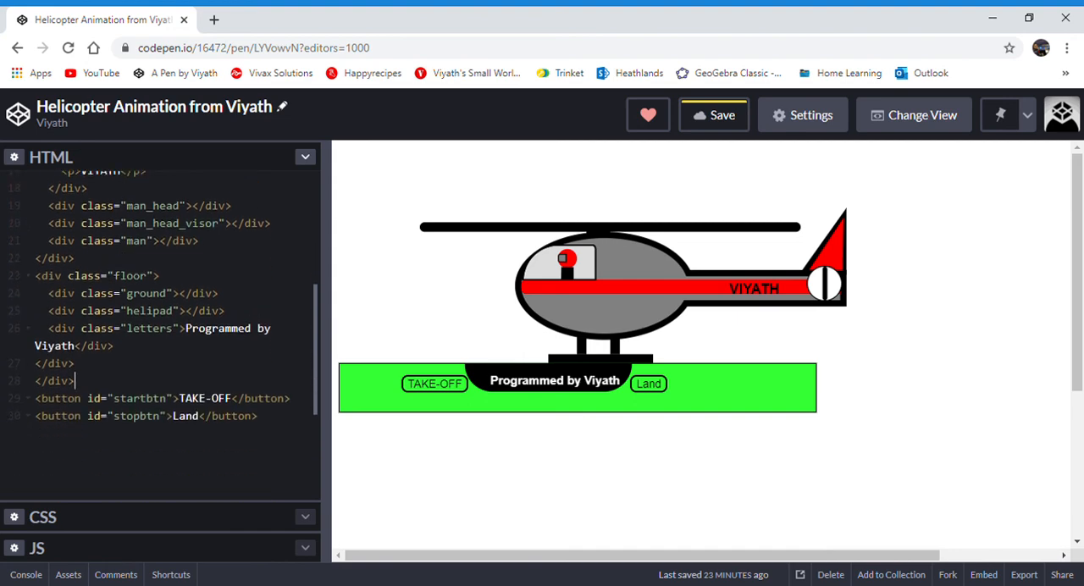
scroll(down, 3)
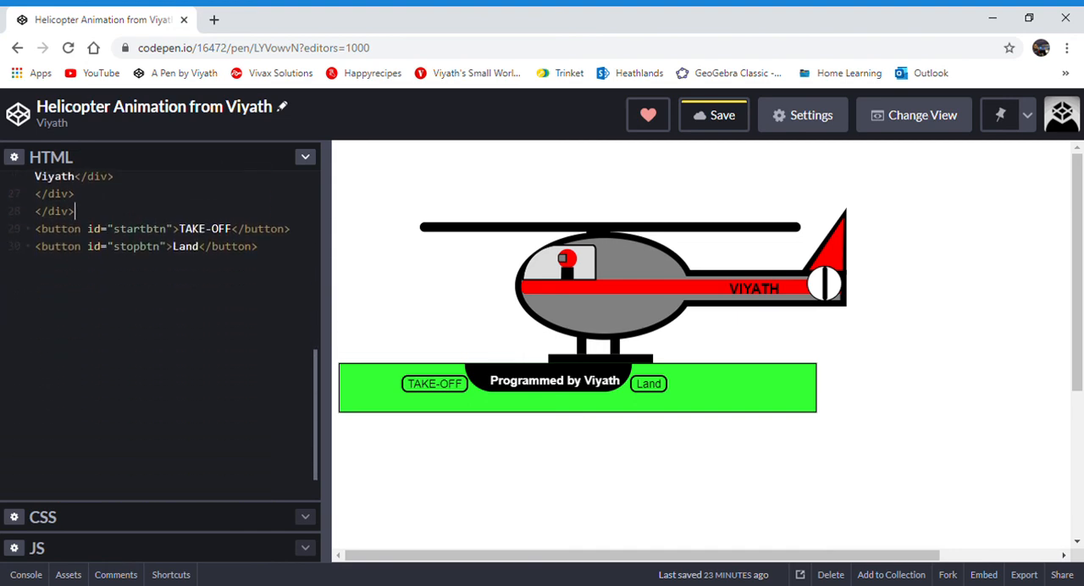